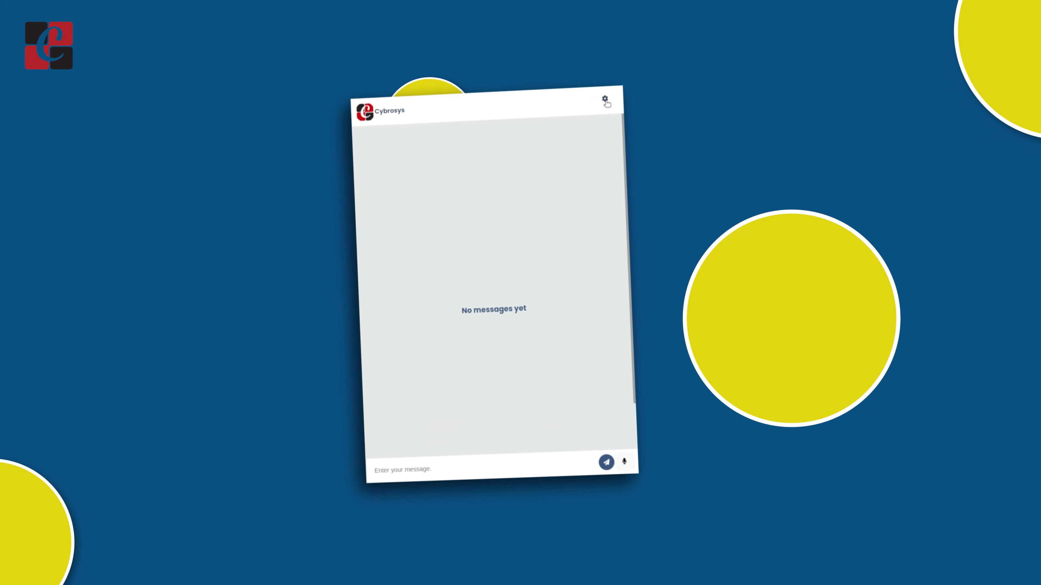
- Bring up the OpenAI Api Key panel from the chat header gear and fill in the key
{"action": "left_click", "coordinate": [605, 100]}
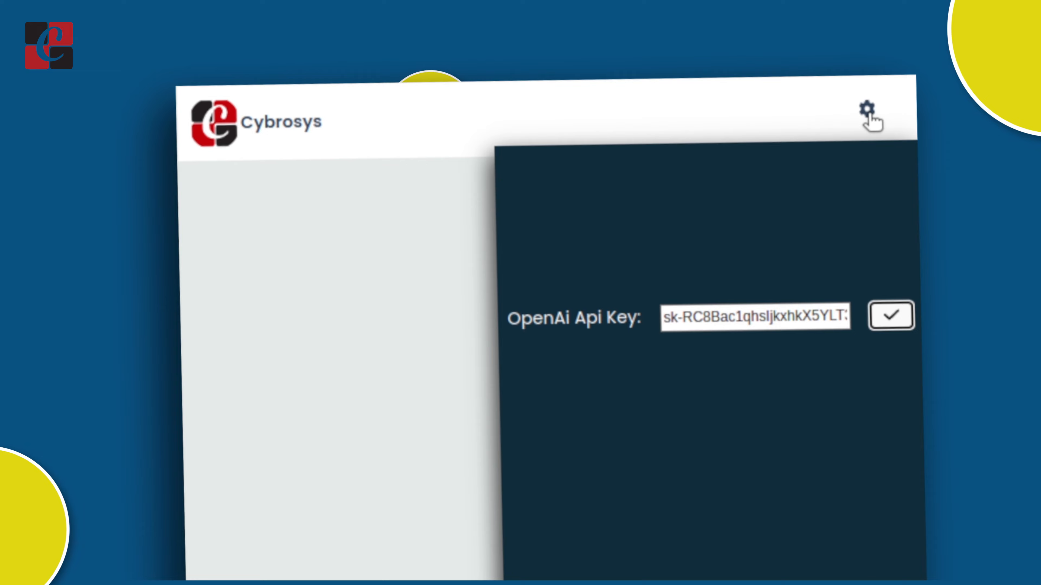
- Save the API key and send 'hi, good morning', getting the bot's good-morning reply
{"action": "left_click", "coordinate": [890, 317]}
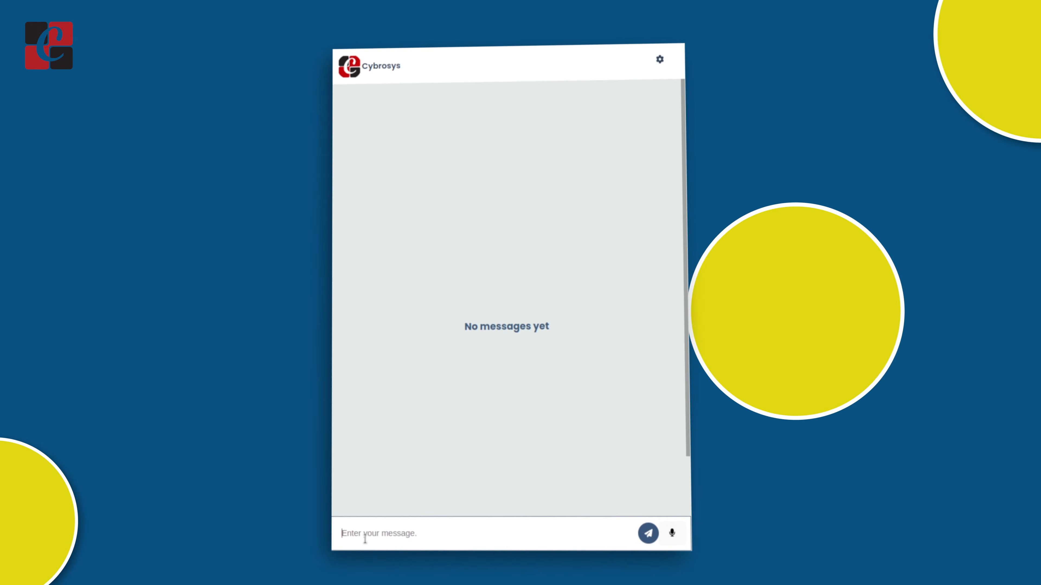
{"action": "type", "text": "hi, goo"}
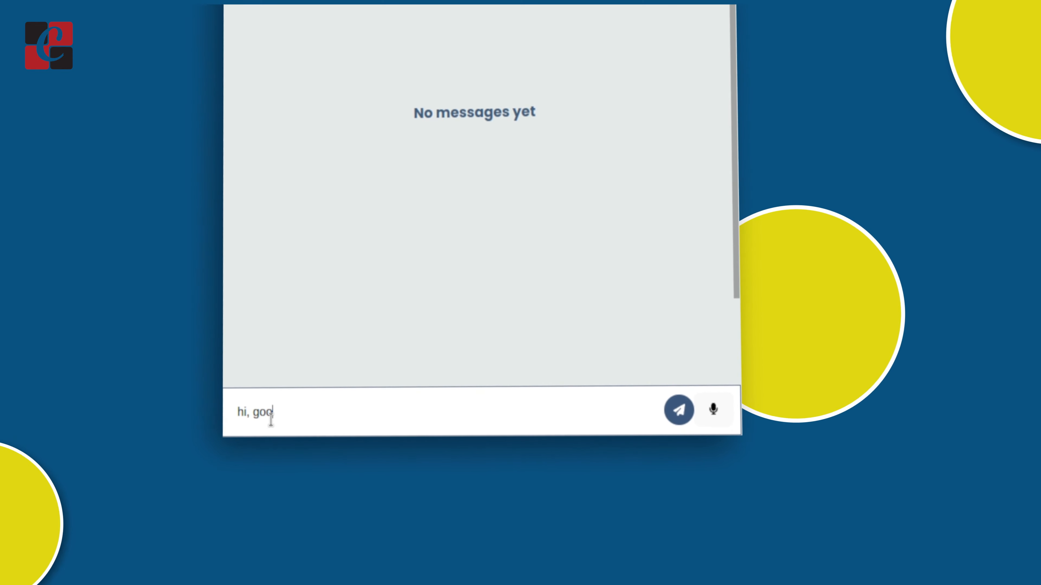
{"action": "left_click", "coordinate": [679, 413]}
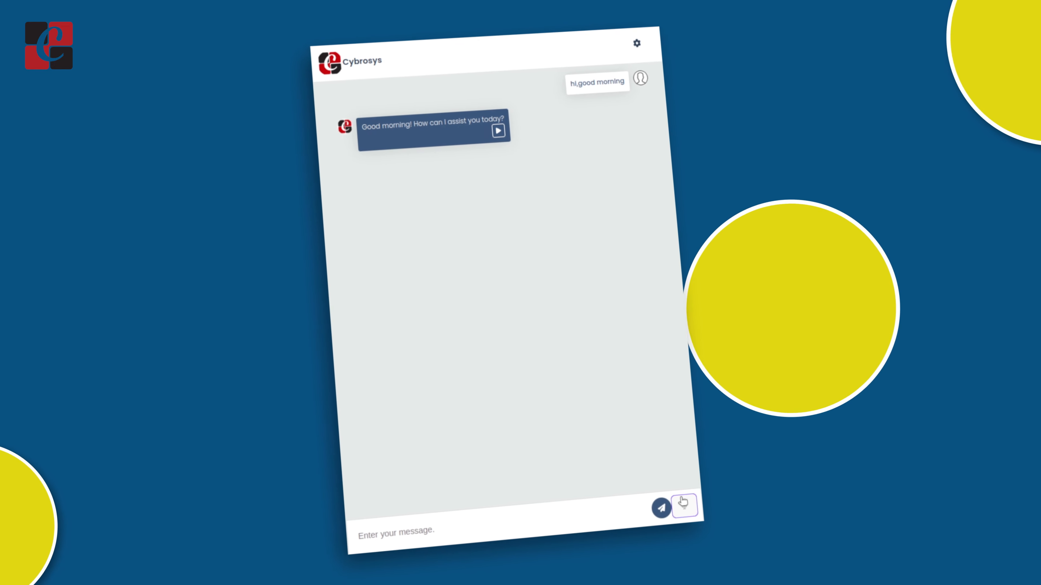
- Record a voice message with the microphone, leaving the chat empty again
{"action": "left_click", "coordinate": [684, 506]}
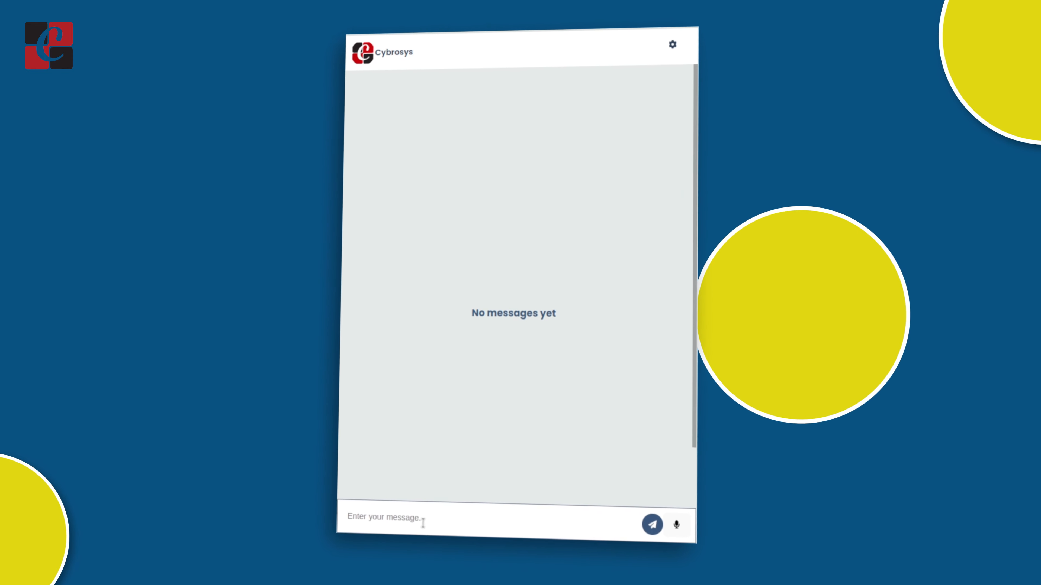
- Send the question 'what is cybrosys' and receive the bot's company description
{"action": "type", "text": "what is o"}
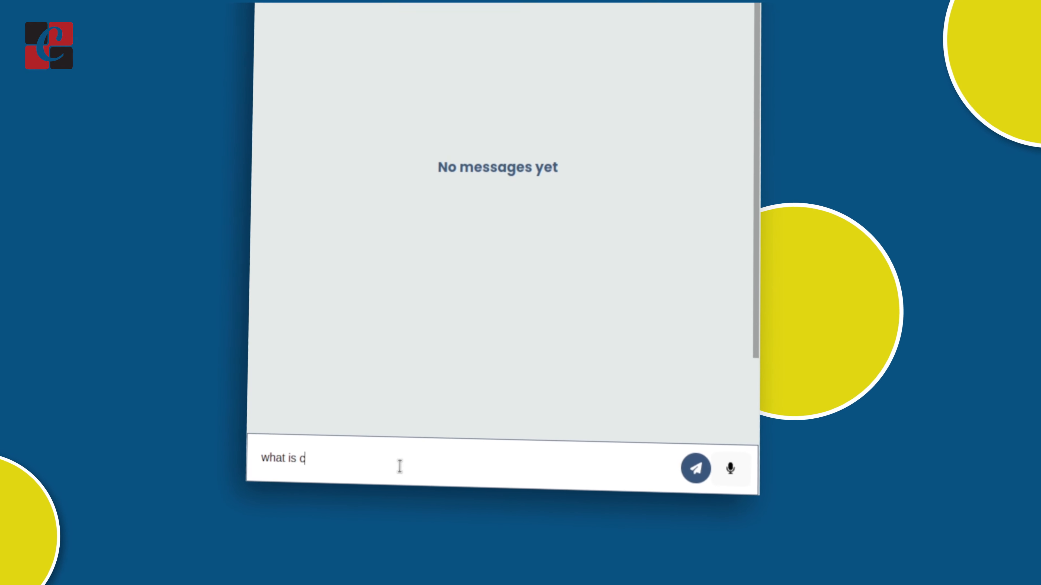
{"action": "type", "text": "ybrosys"}
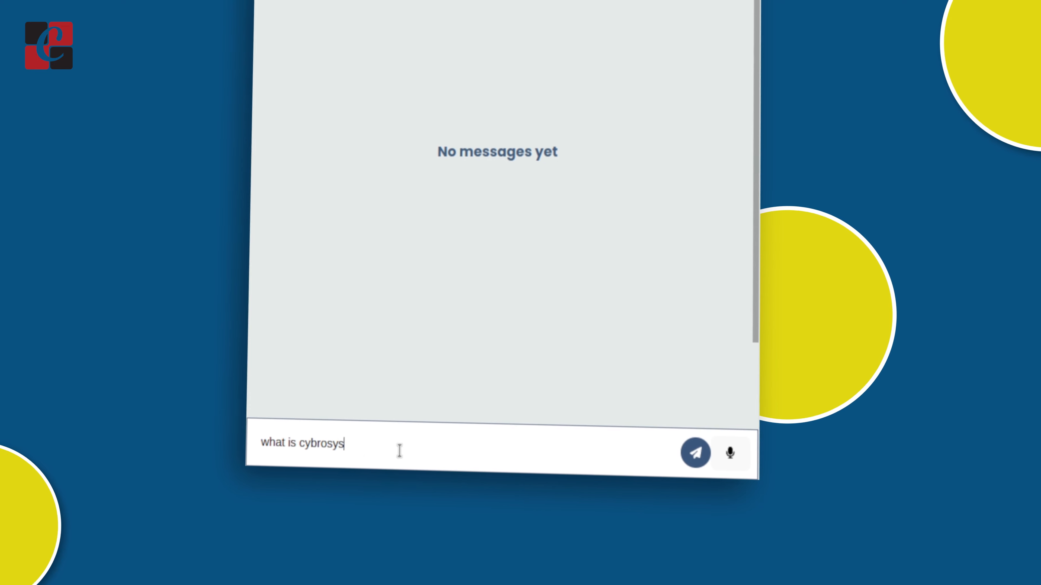
{"action": "left_click", "coordinate": [696, 453]}
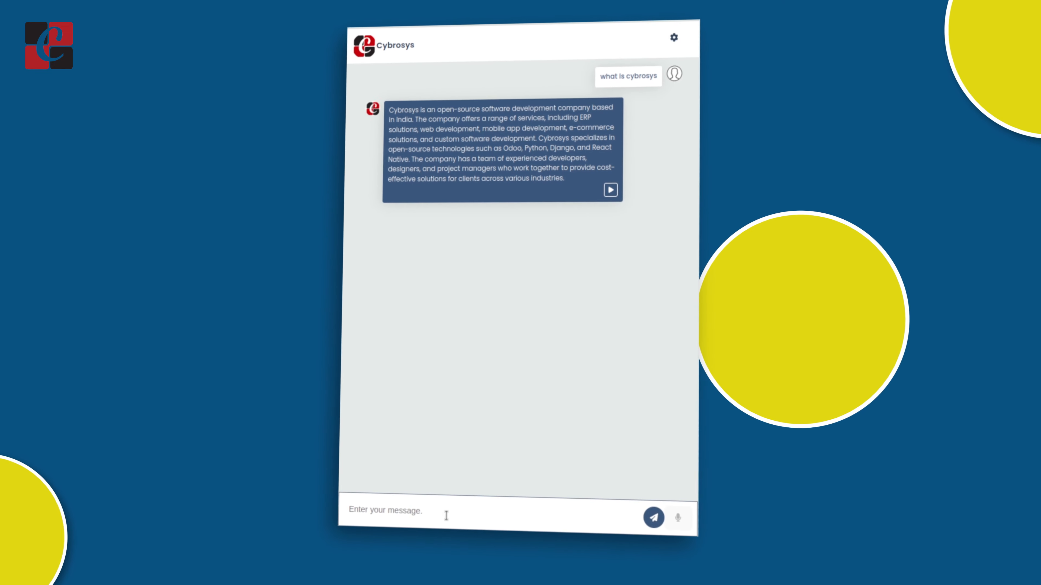